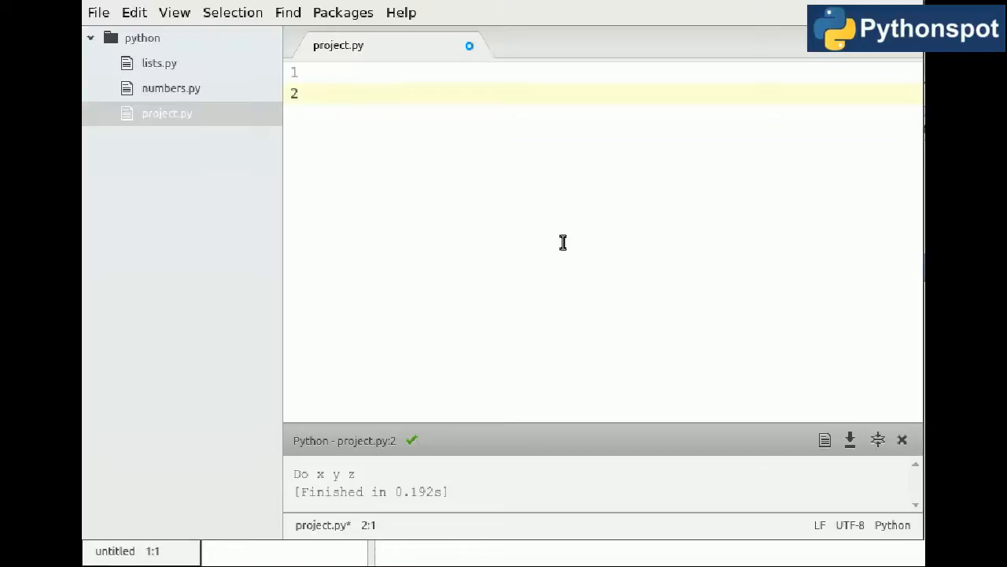
# Write "for i in range(0,10):" with a "print(i)" body on the empty second line
pyautogui.click(318, 93)
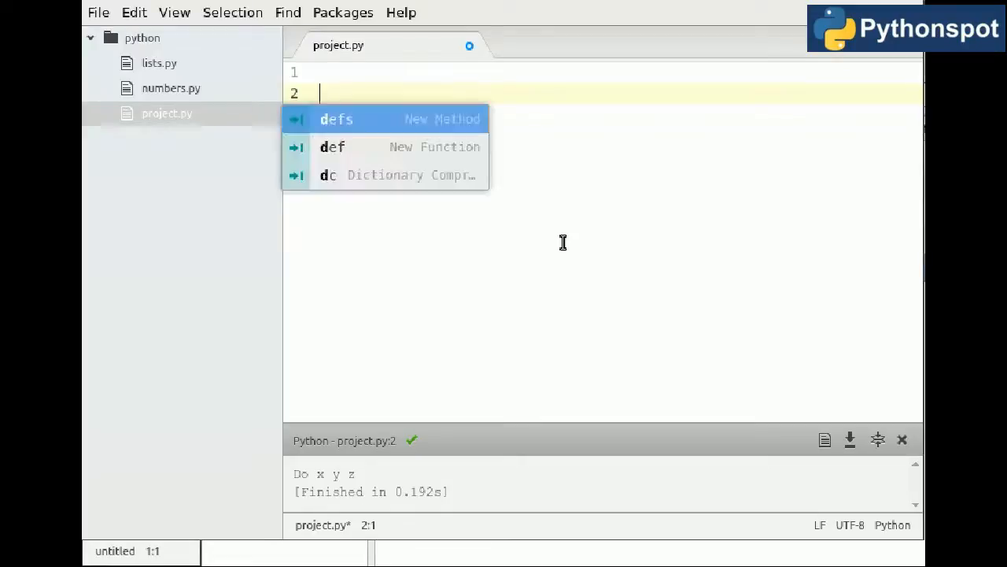
pyautogui.write('for')
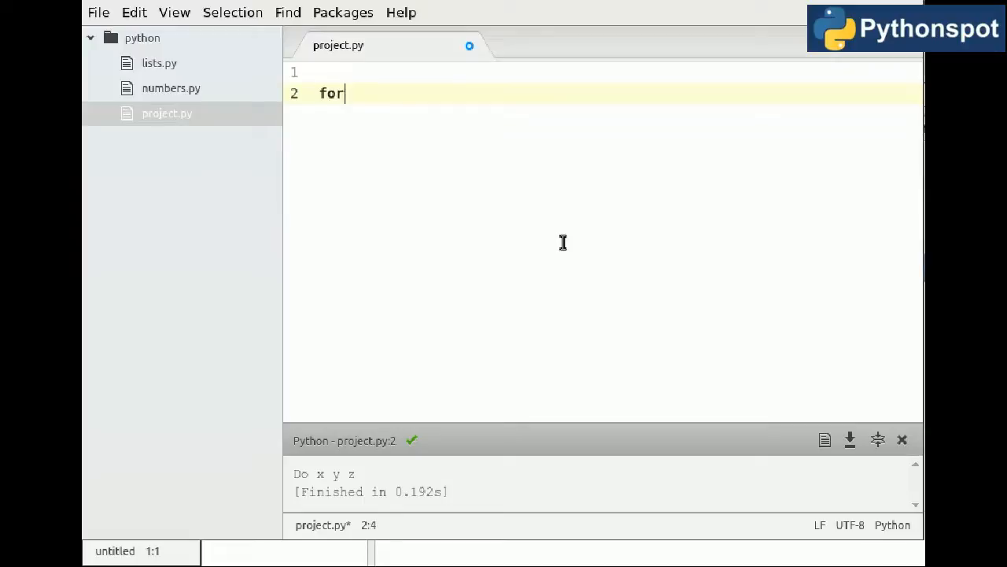
pyautogui.press('Backspace')
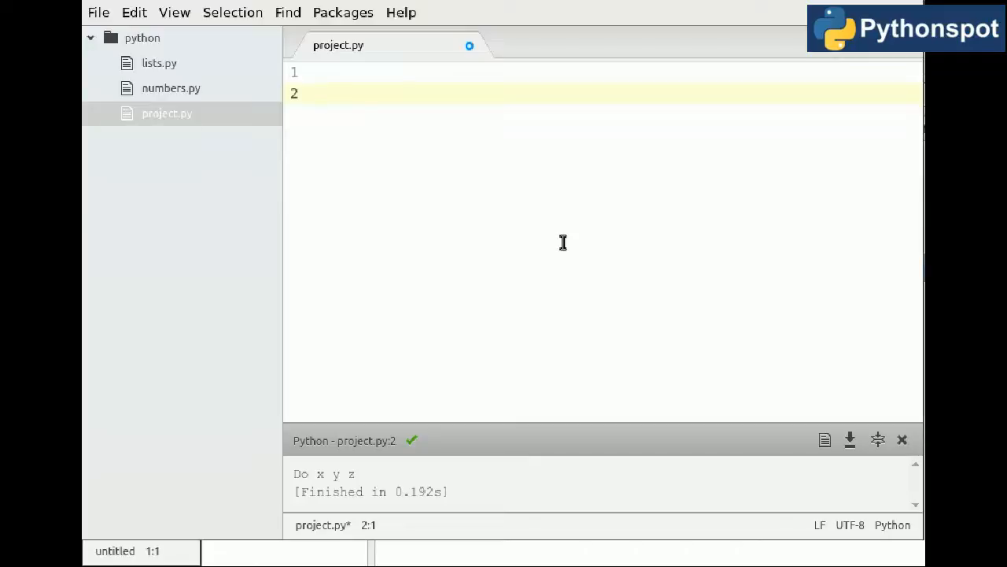
pyautogui.write('for')
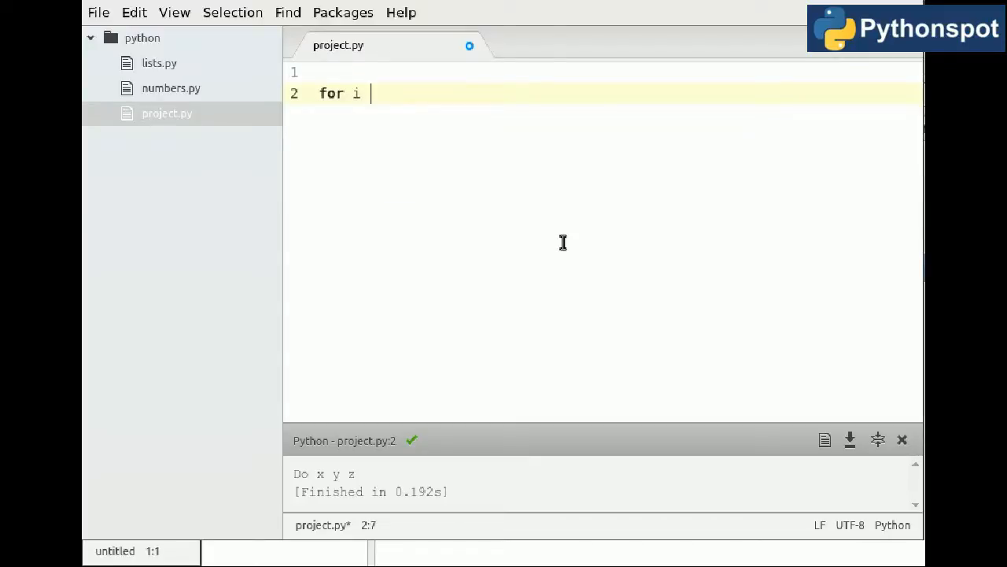
pyautogui.write('in range()')
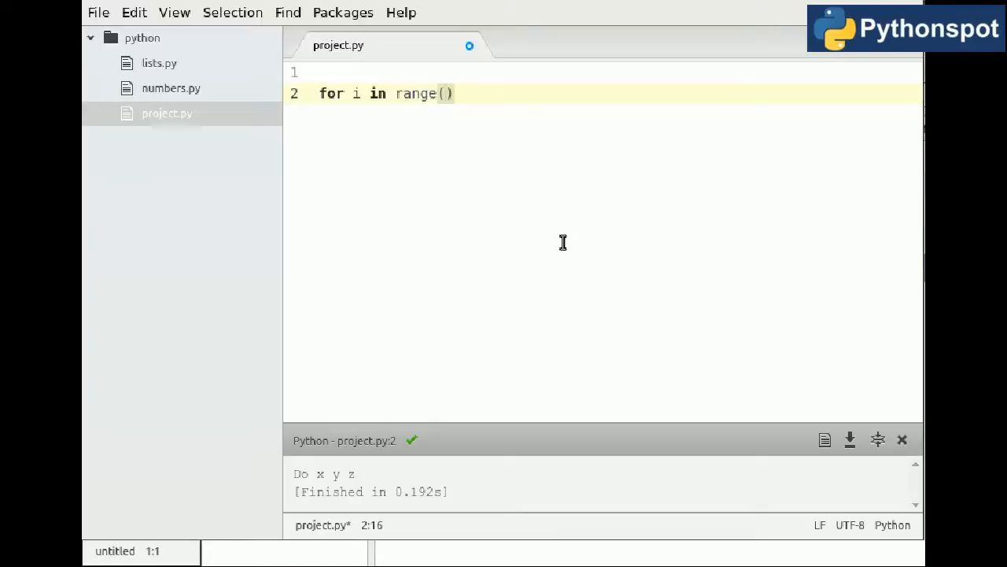
pyautogui.write('0,10')
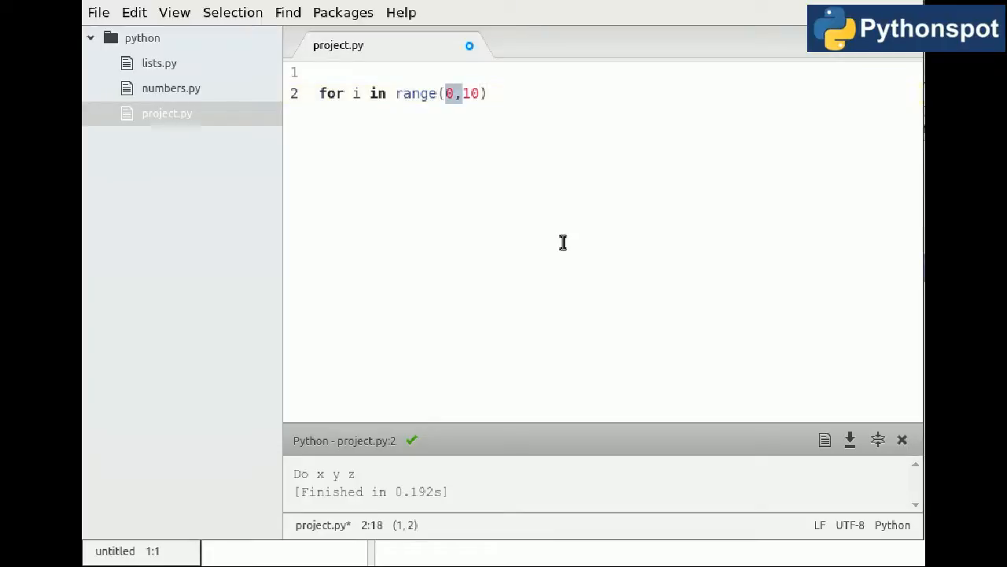
pyautogui.press('enter')
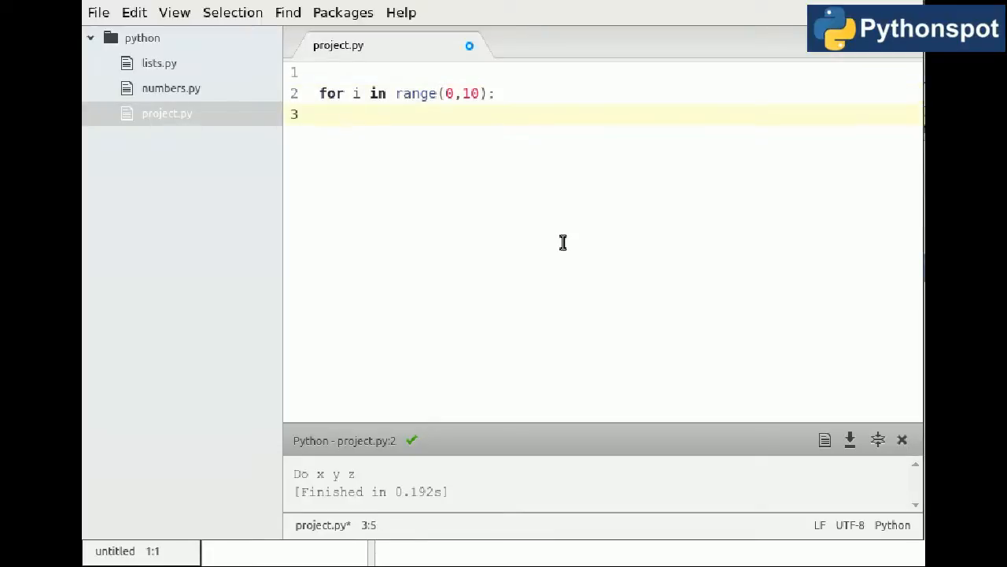
pyautogui.write('print(i)')
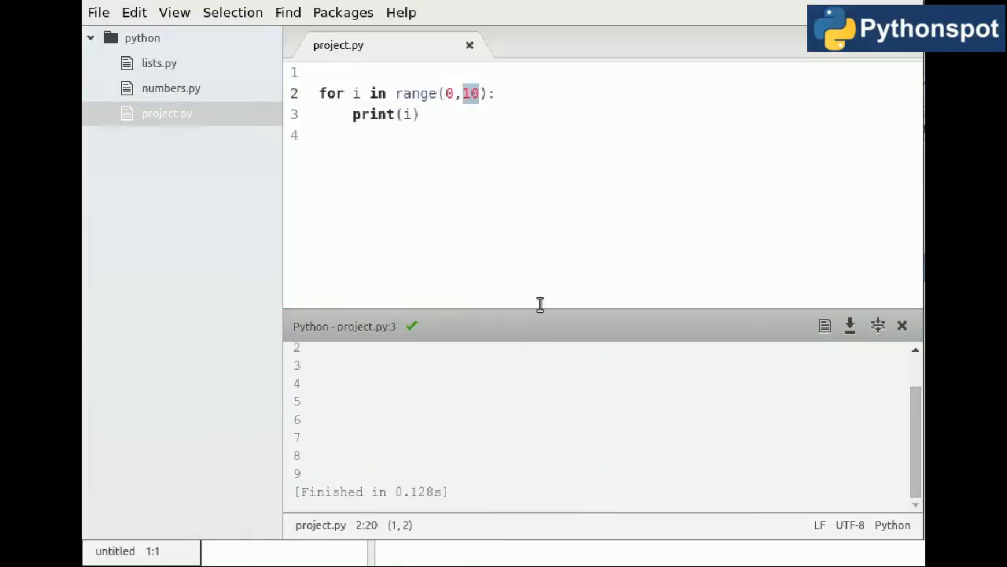
# Change the loop's range arguments to 1 and 11 so it counts up to 10
pyautogui.write('11')
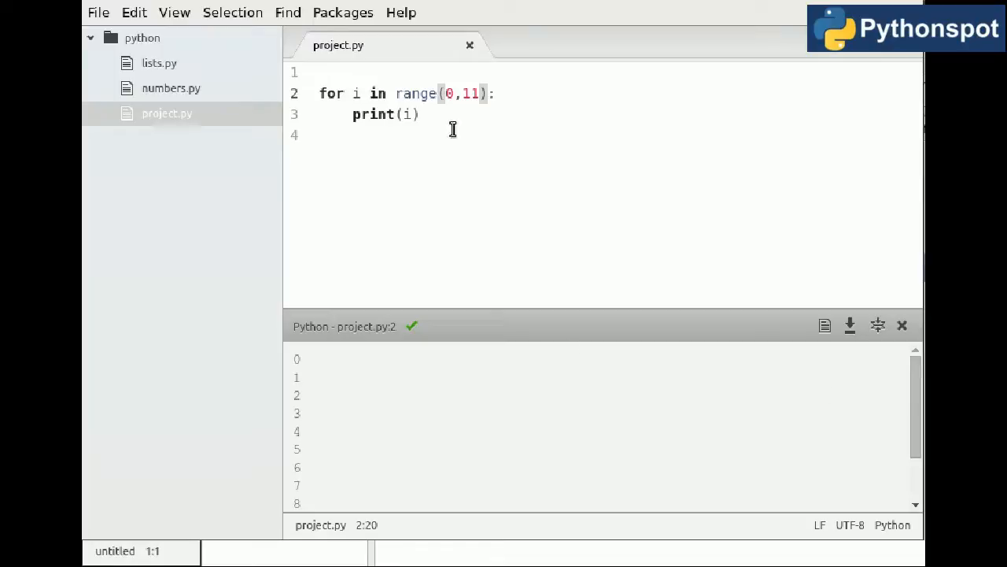
pyautogui.write('1')
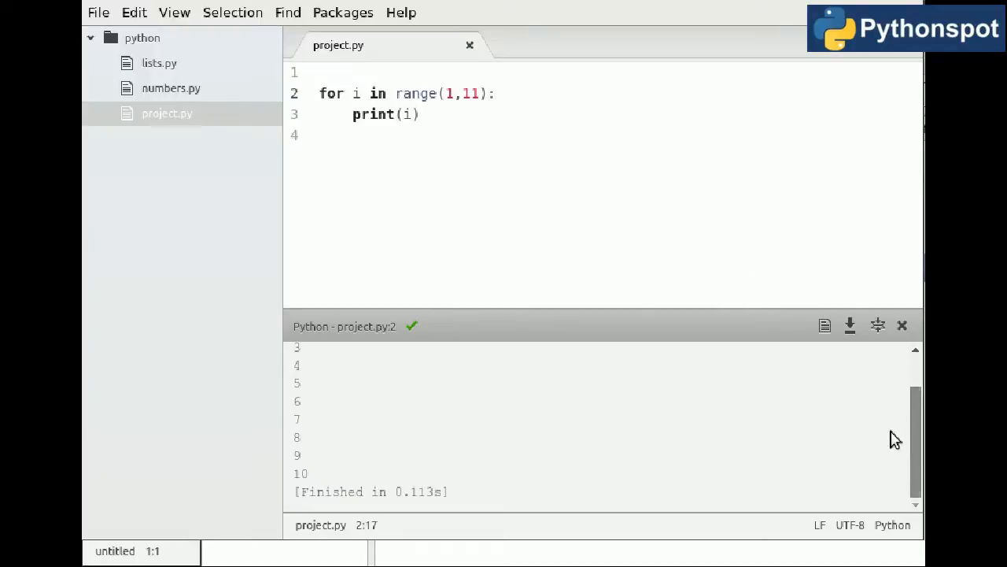
pyautogui.moveTo(585, 205)
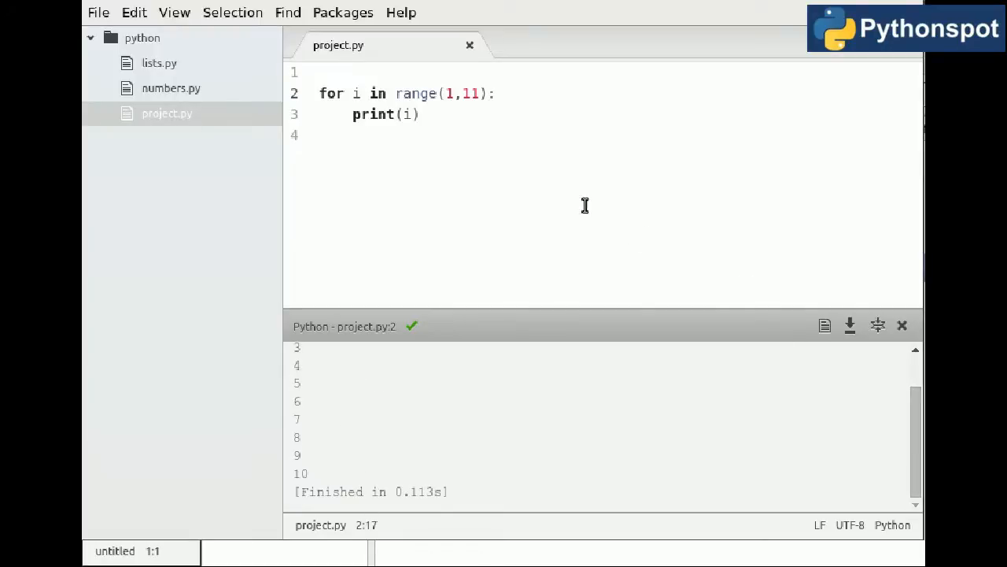
# Edit line 3 so the loop prints i*i, then review the squares in the output
pyautogui.click(321, 93)
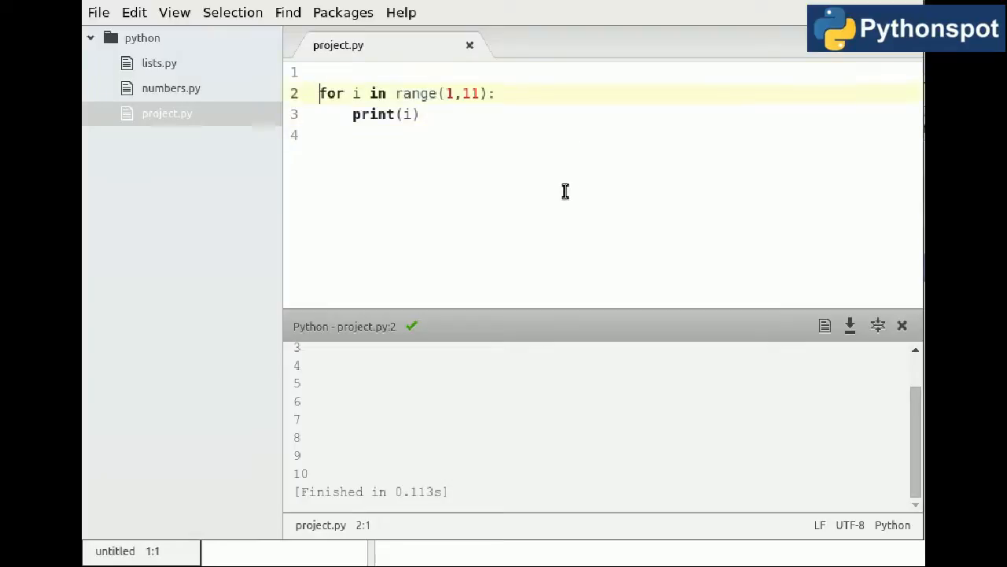
pyautogui.click(322, 135)
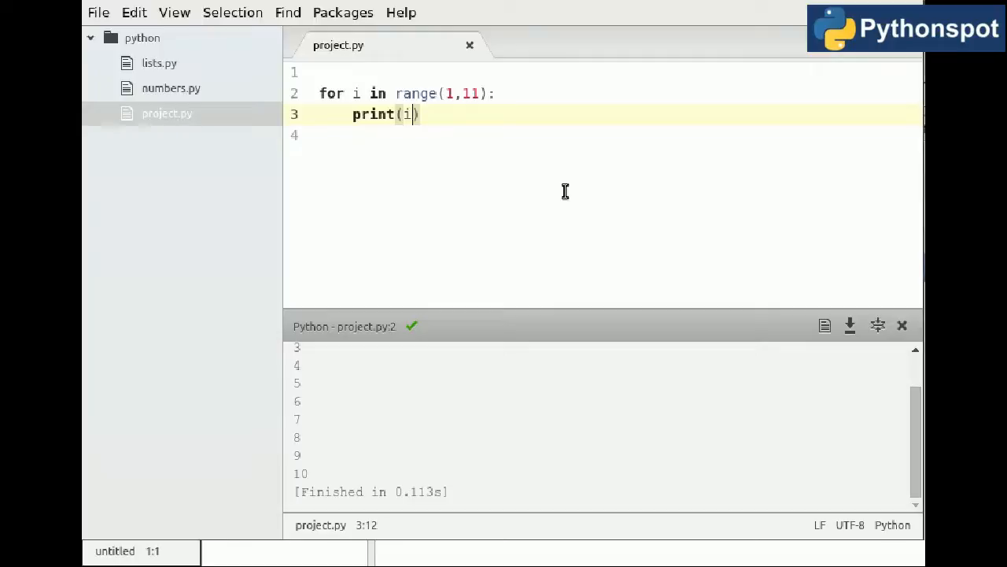
pyautogui.write('*i')
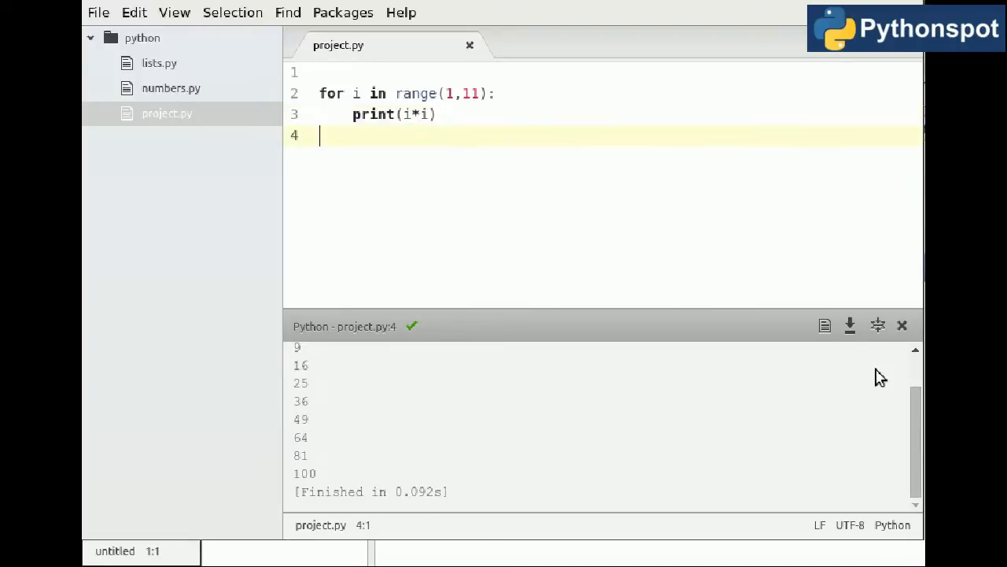
pyautogui.scroll(3)
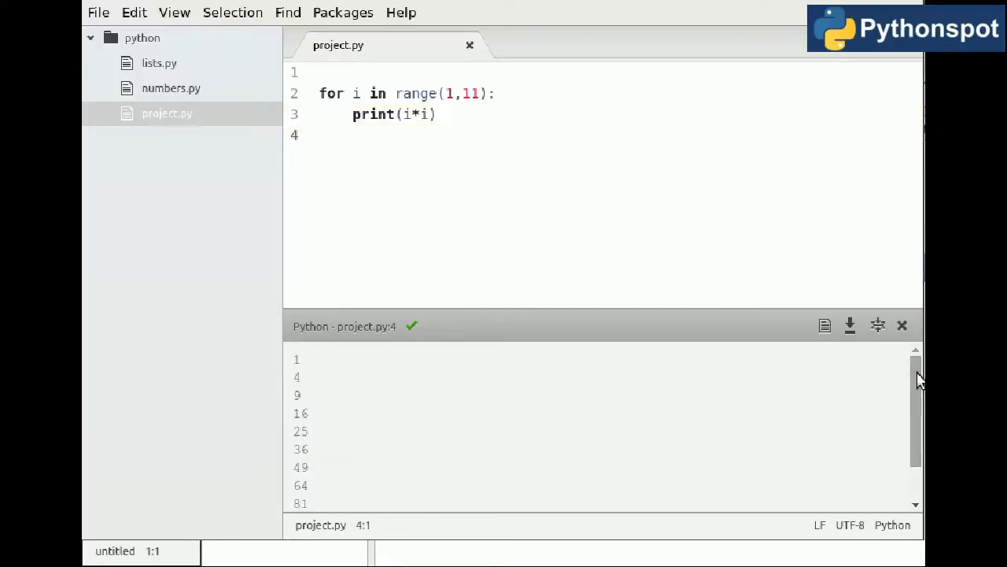
pyautogui.moveTo(488, 543)
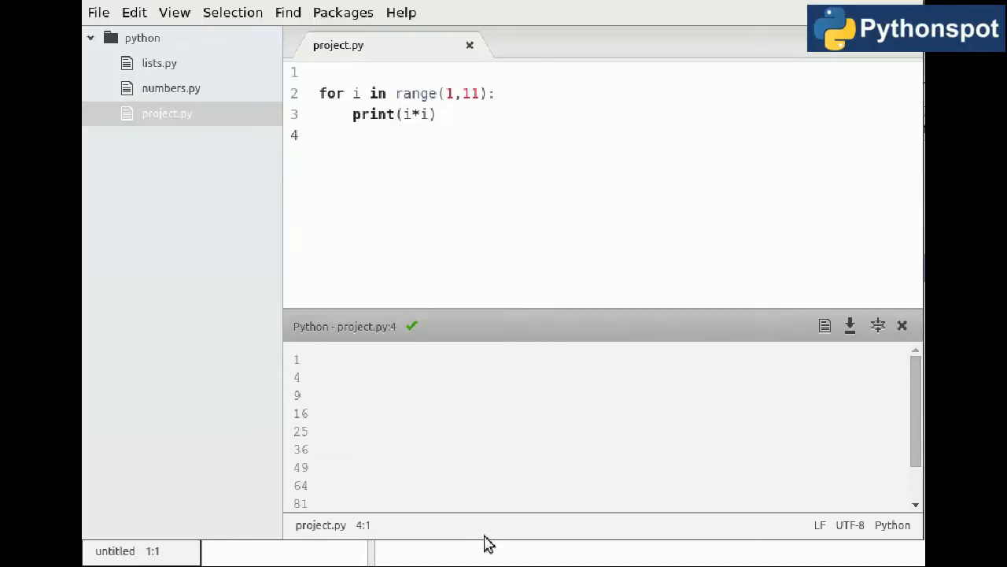
pyautogui.moveTo(514, 256)
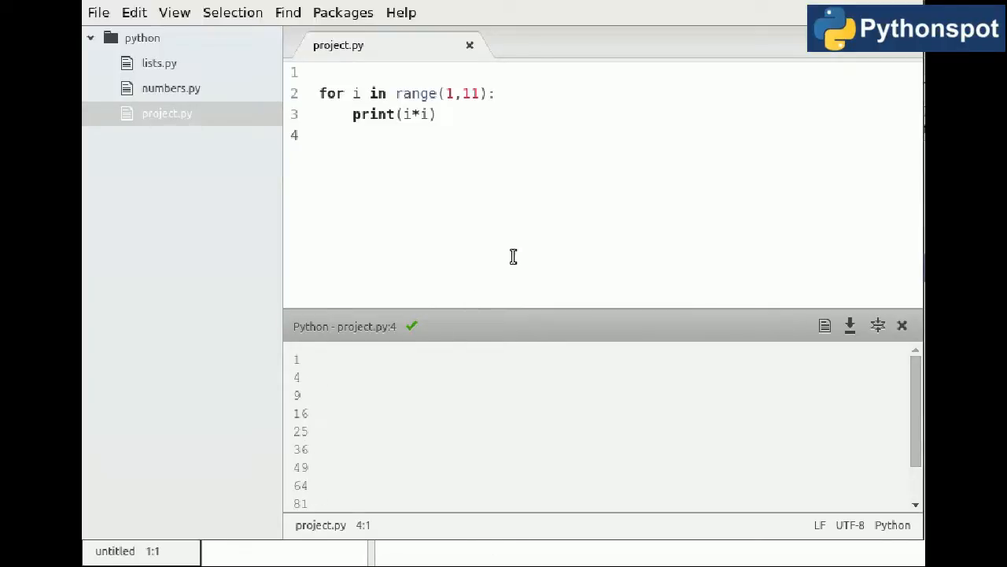
pyautogui.click(437, 113)
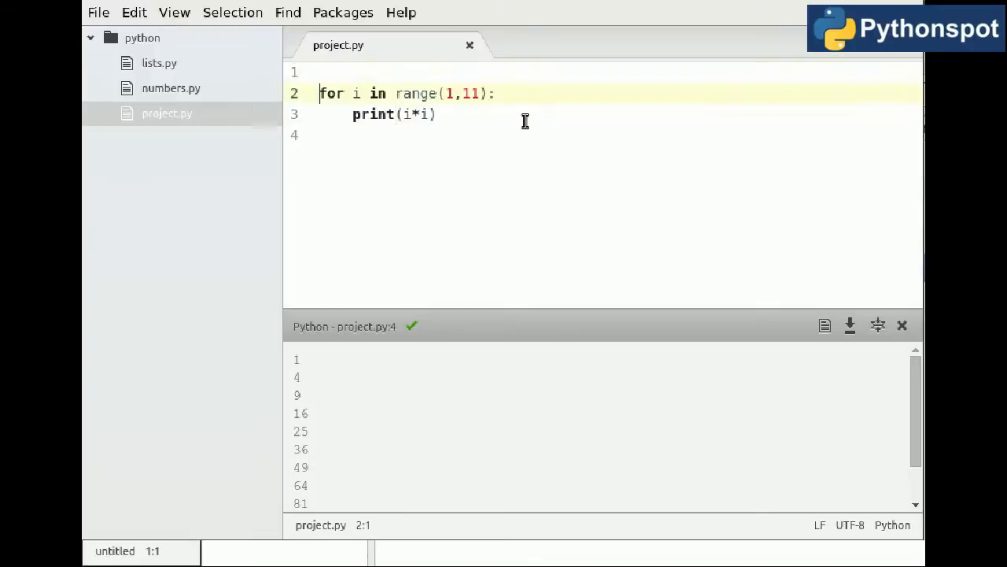
# Define movies as ["Return of the Jedi", "Lord of the Rings", "Terminator"] and begin "for movie"
pyautogui.write('am')
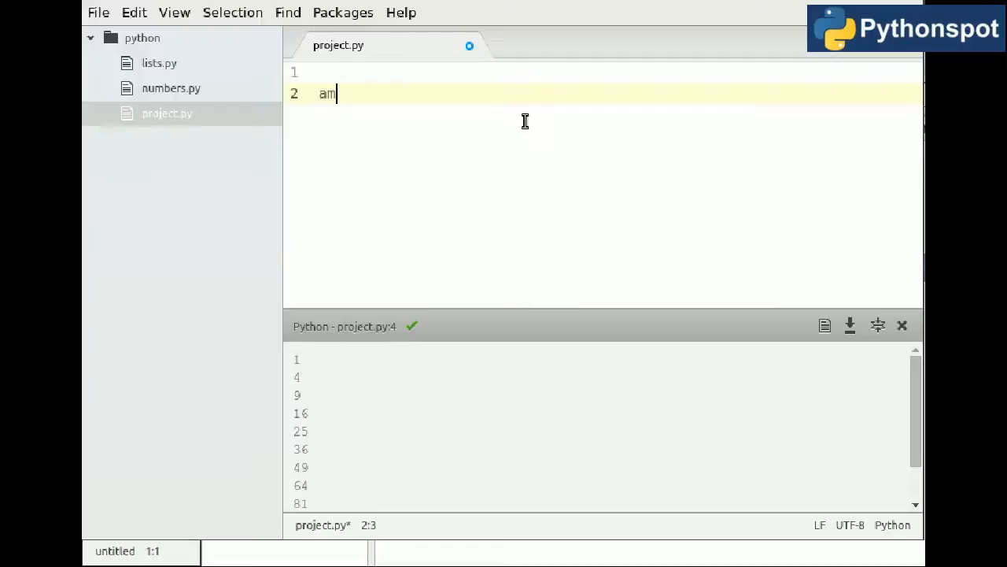
pyautogui.write('name')
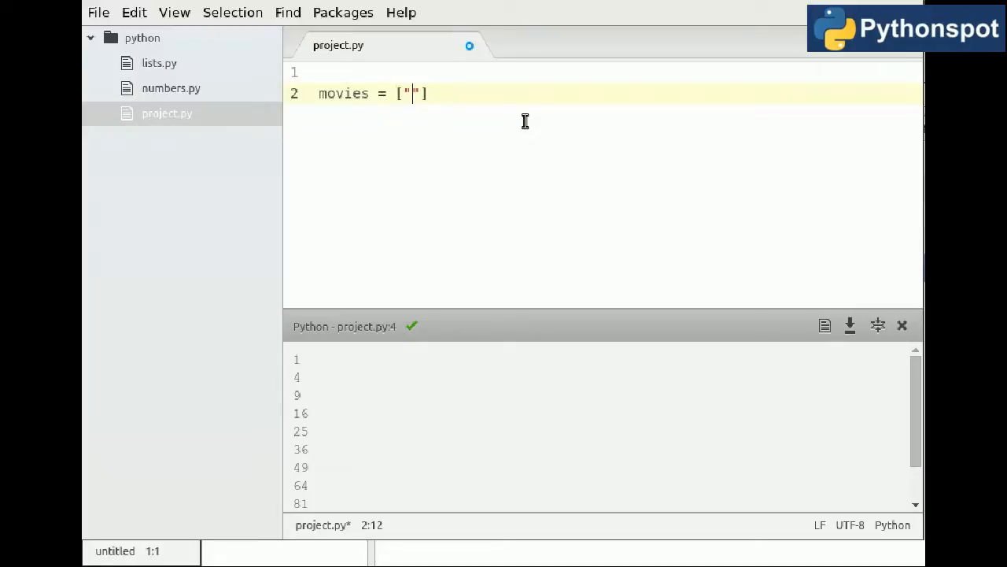
pyautogui.write('Return of the Jedi')
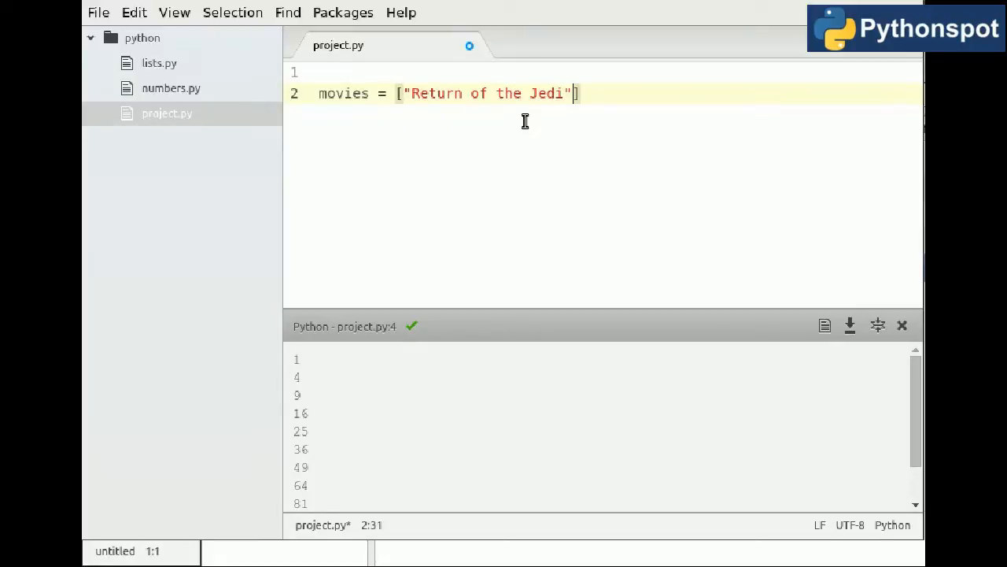
pyautogui.write(', "Lord of the Rings",')
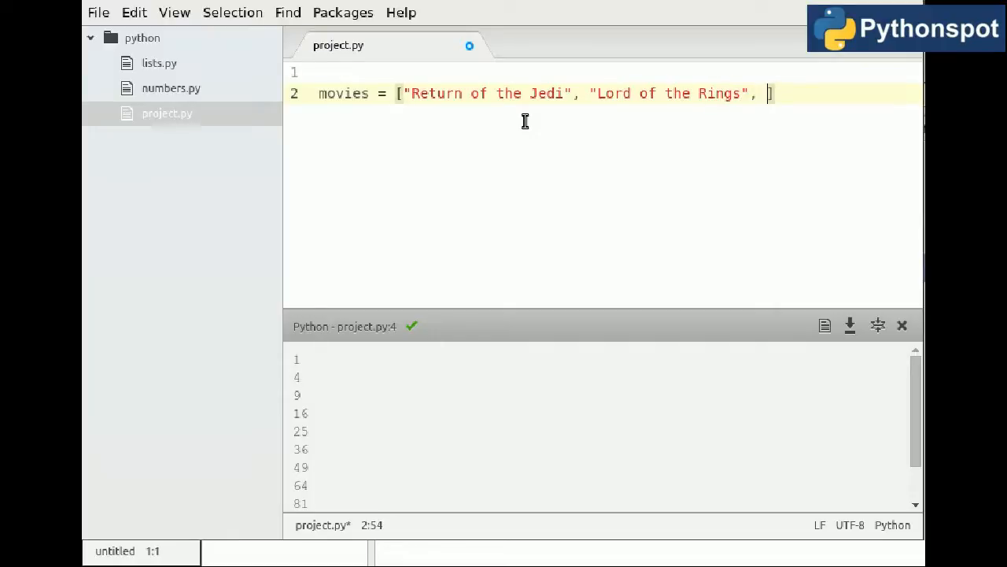
pyautogui.write('"Terminator"')
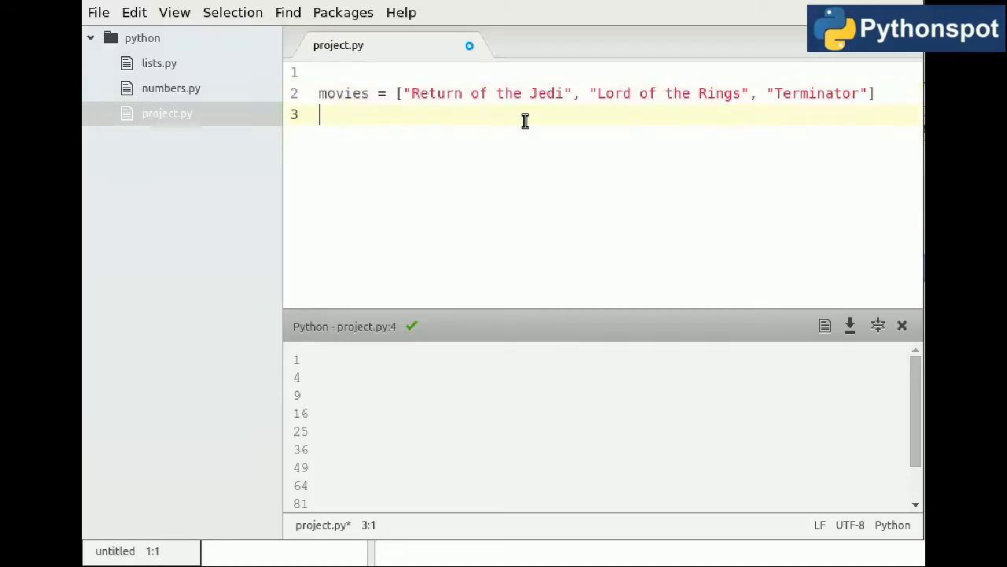
pyautogui.write('for movie in movies:')
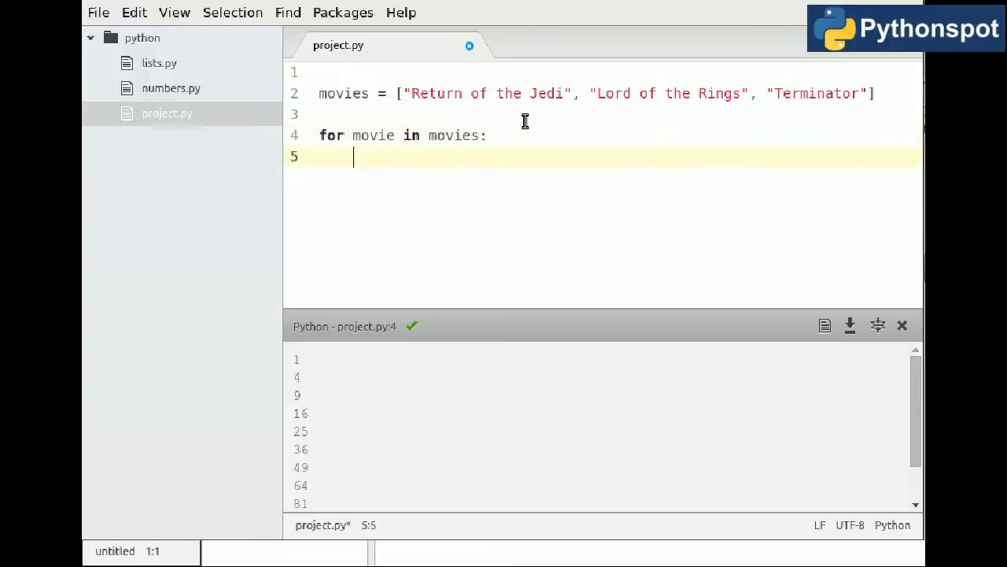
# Write the loop body that prints each movie title
pyautogui.write('print(movies)')
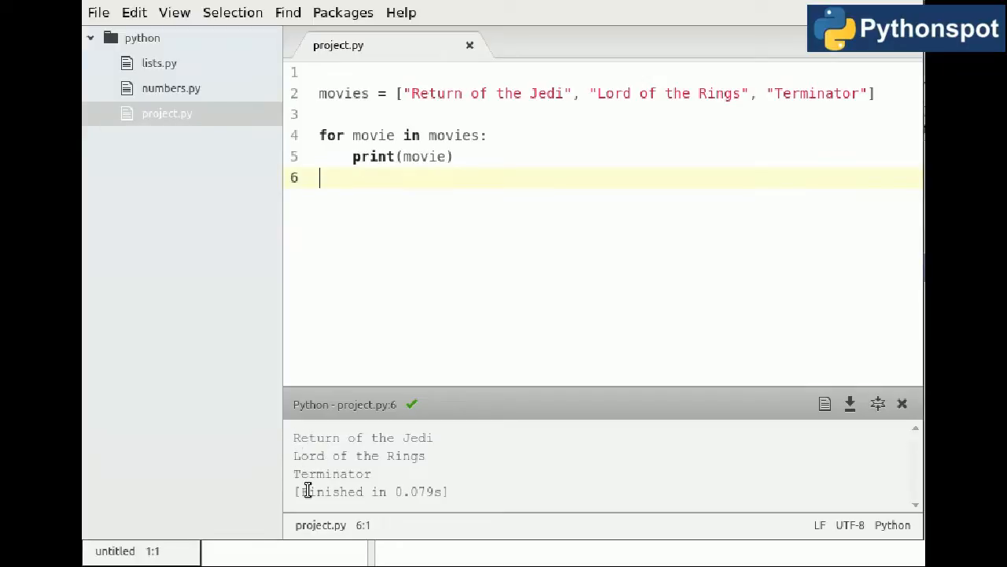
pyautogui.moveTo(424, 118)
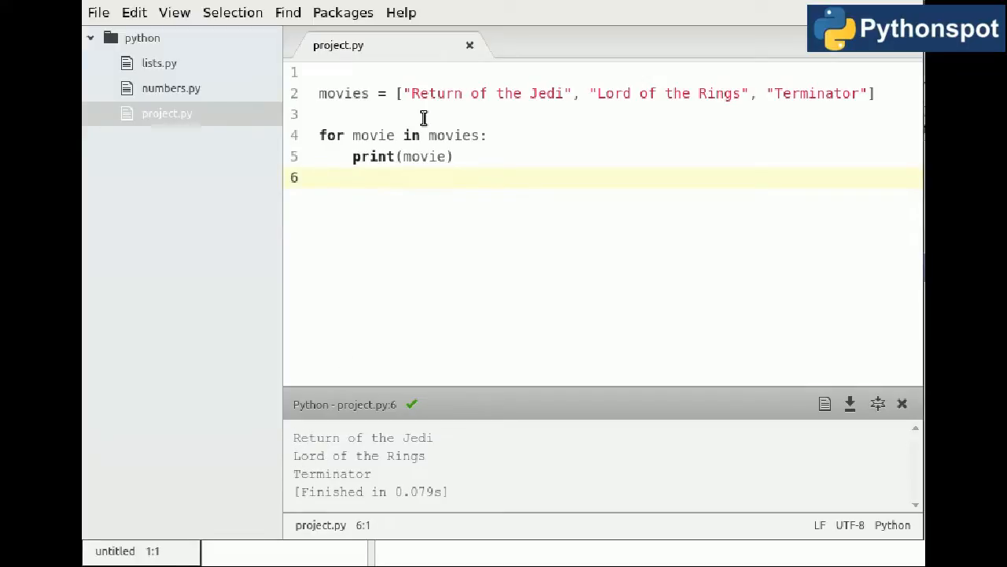